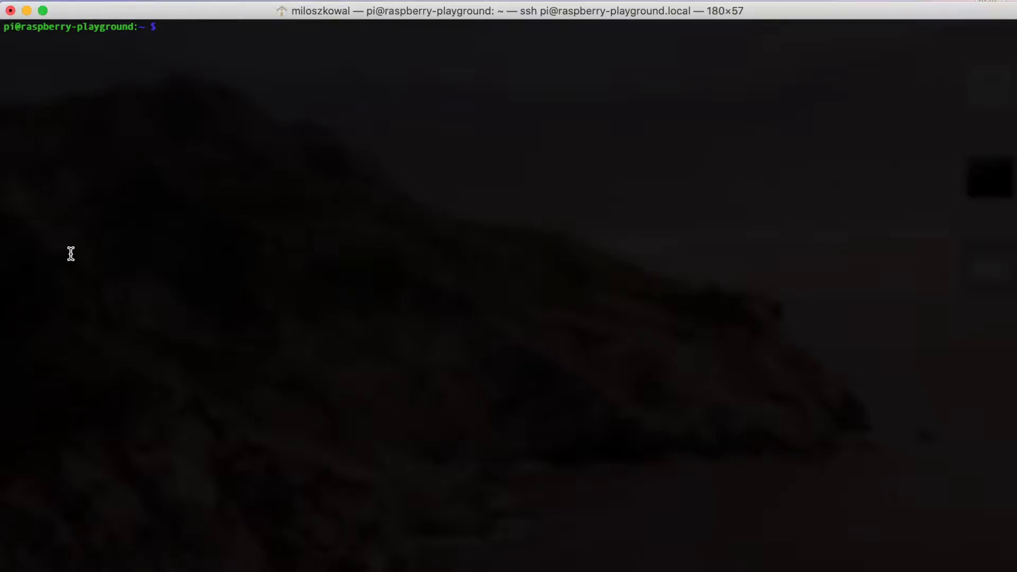
mouse_move(163, 242)
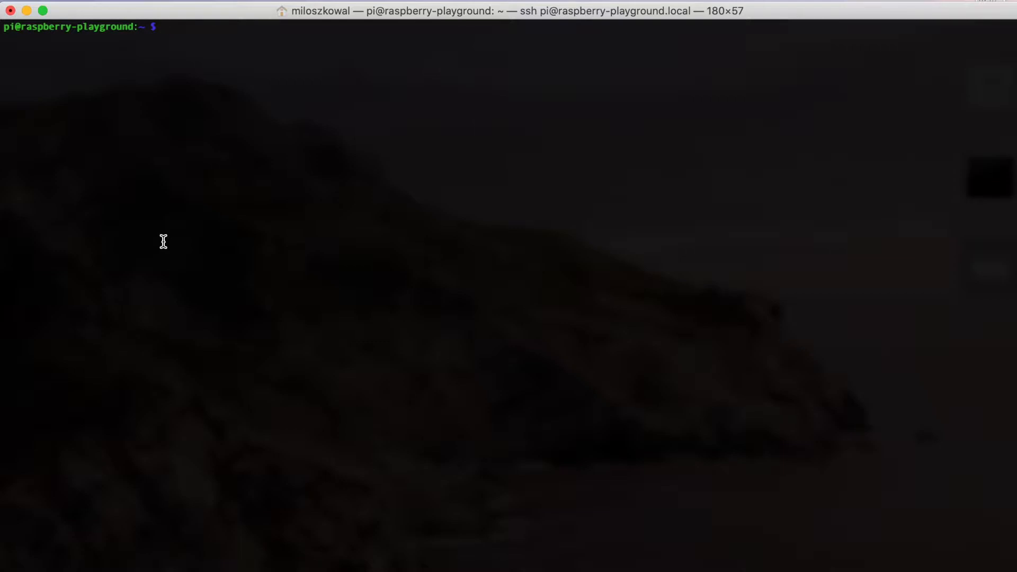
- Run sudo nano /boot/config.txt to edit the boot configuration as administrator
type("sudo nano /boot/config.txt")
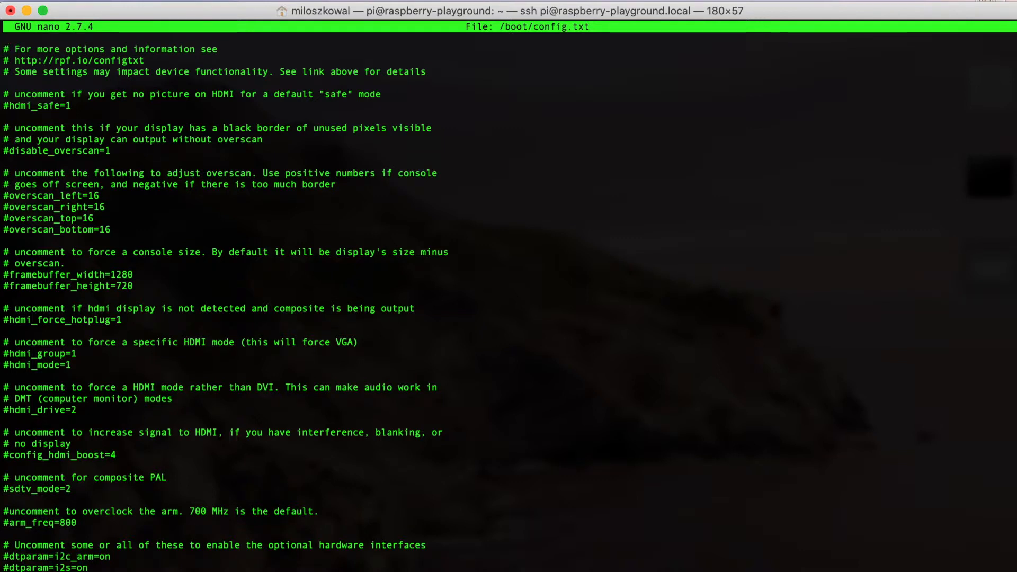
- Add the line dtparam=act_led_trigger=none below the header comments
type("dtparam=act")
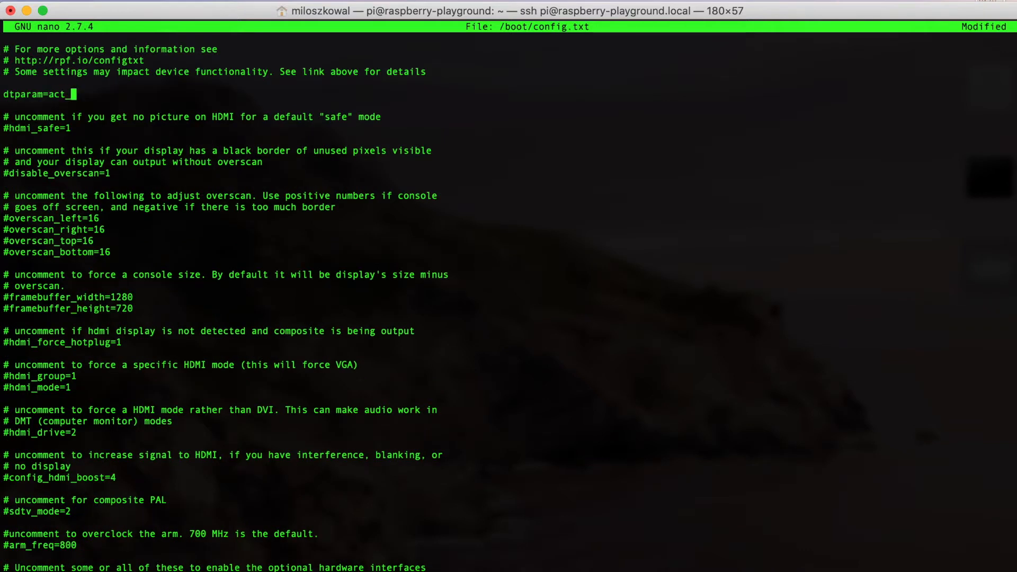
type("_led_")
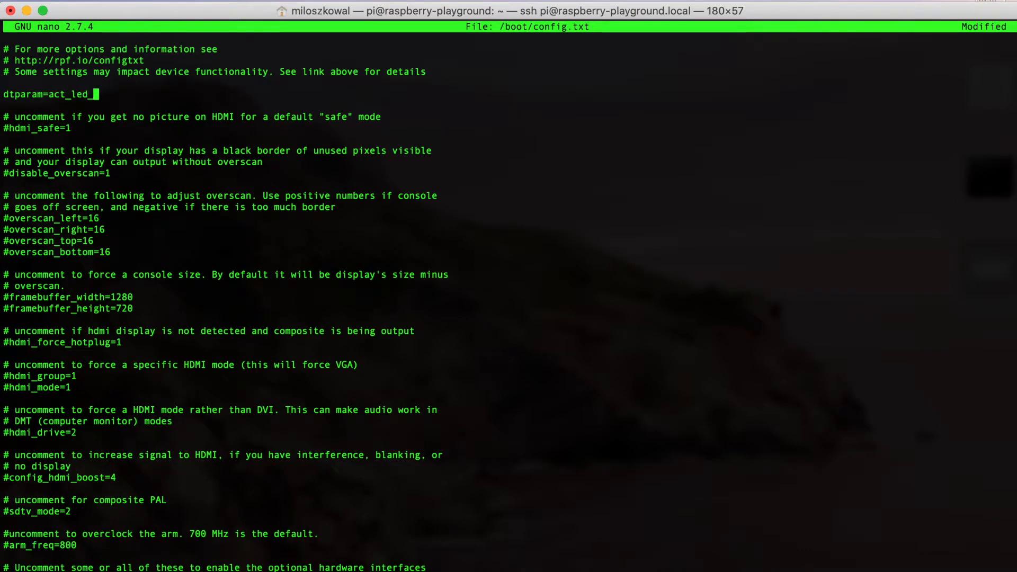
type("trigger=")
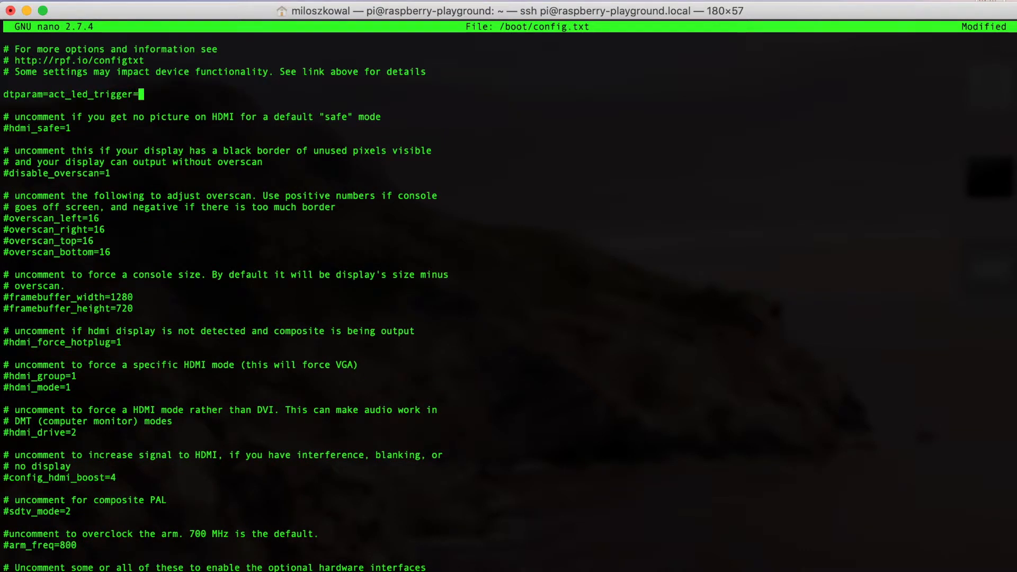
type("none")
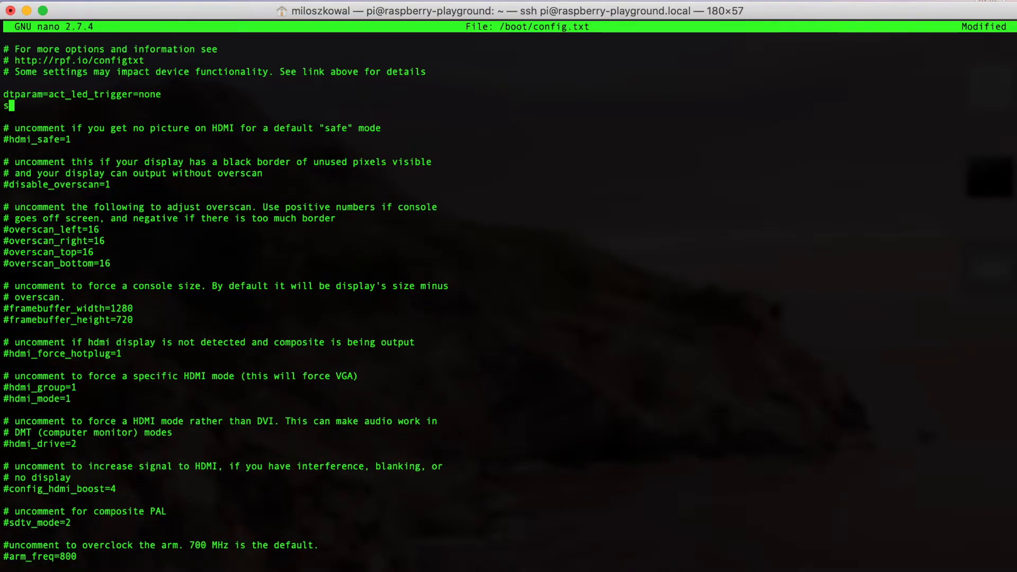
- Add the dtparam=act_led_activelow=off line, correcting mistyped hyphens along the way
type("dtparam")
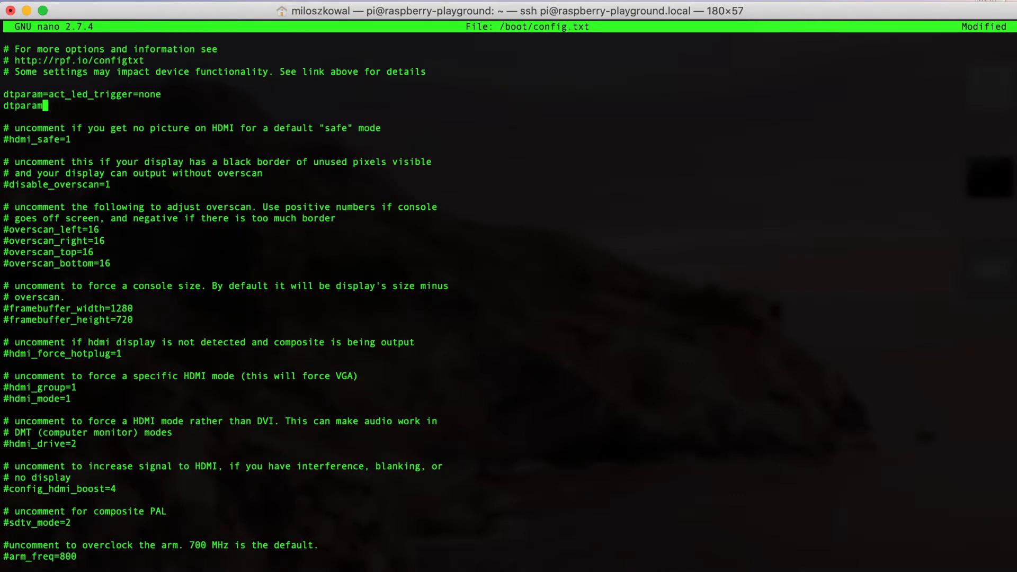
type("act-")
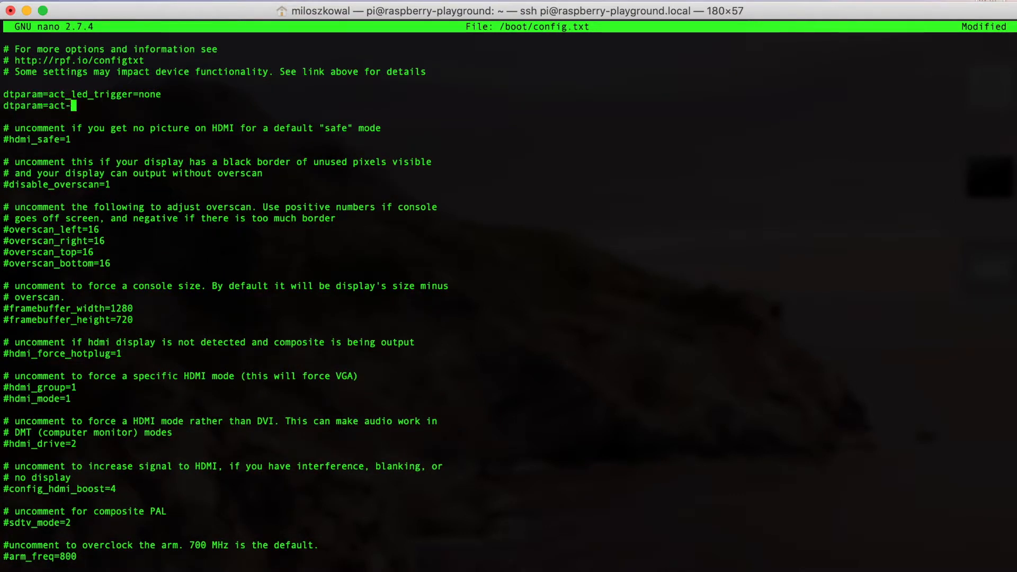
key("backspace")
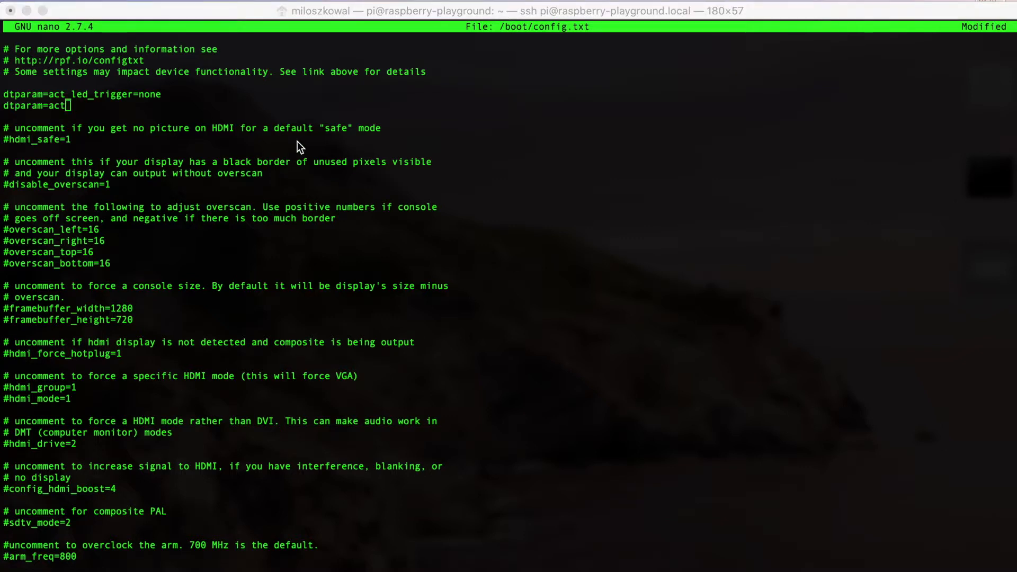
type("_led_")
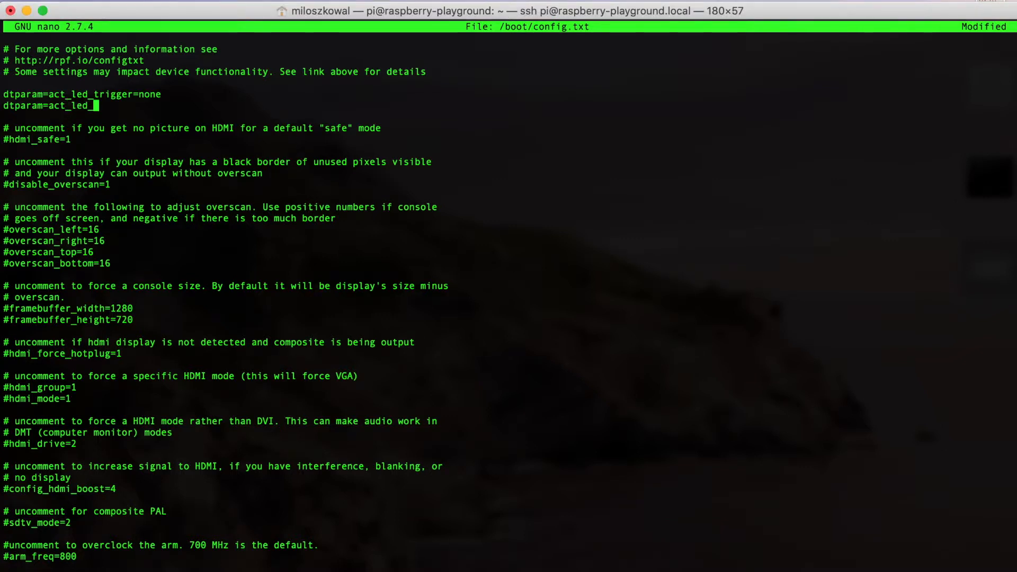
type("acte")
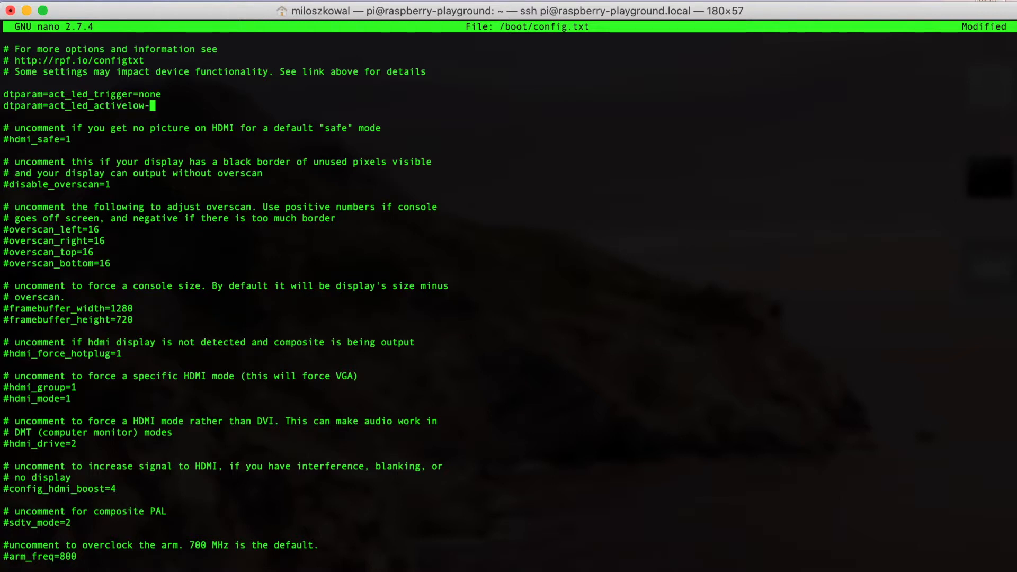
key("Backspace")
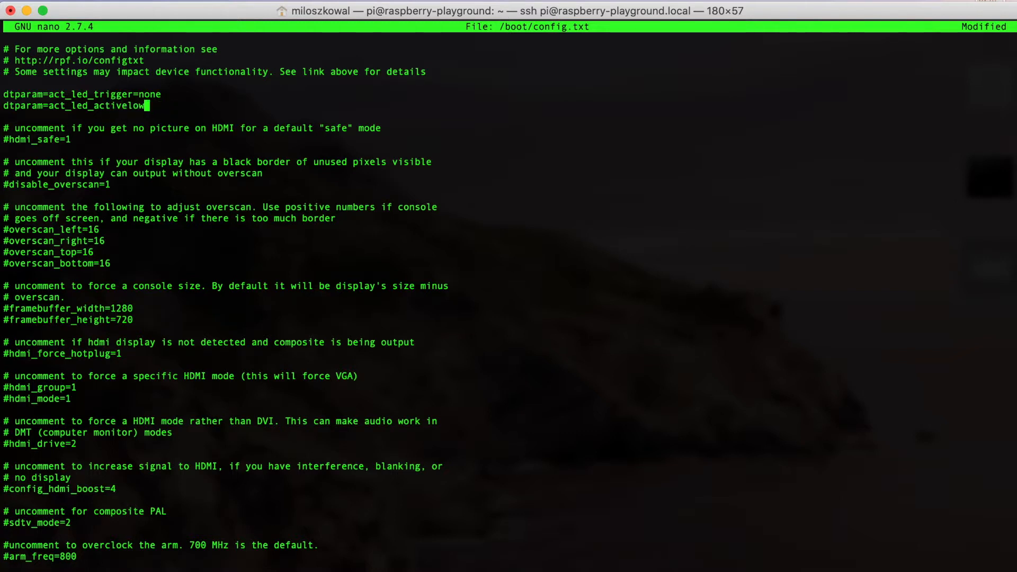
type("=off")
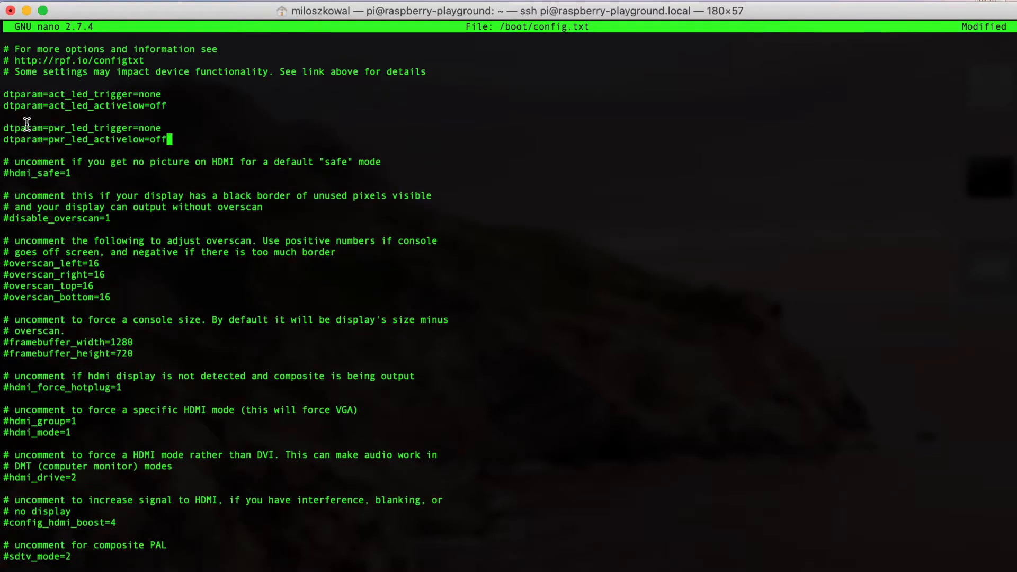
mouse_move(70, 152)
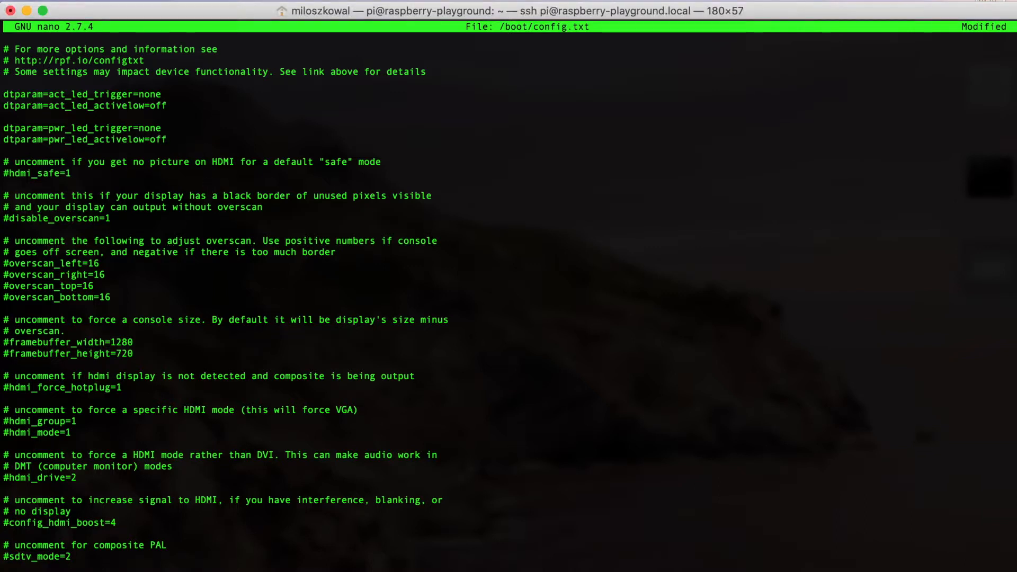
- Save and exit nano, then reopen /boot/config.txt with sudo nano
key("ctrl+x")
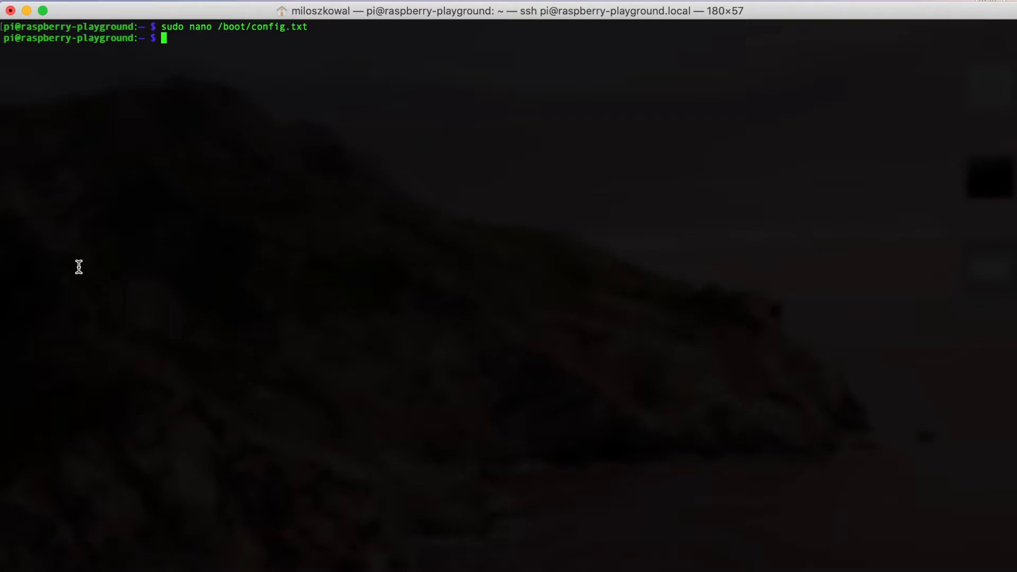
mouse_move(133, 310)
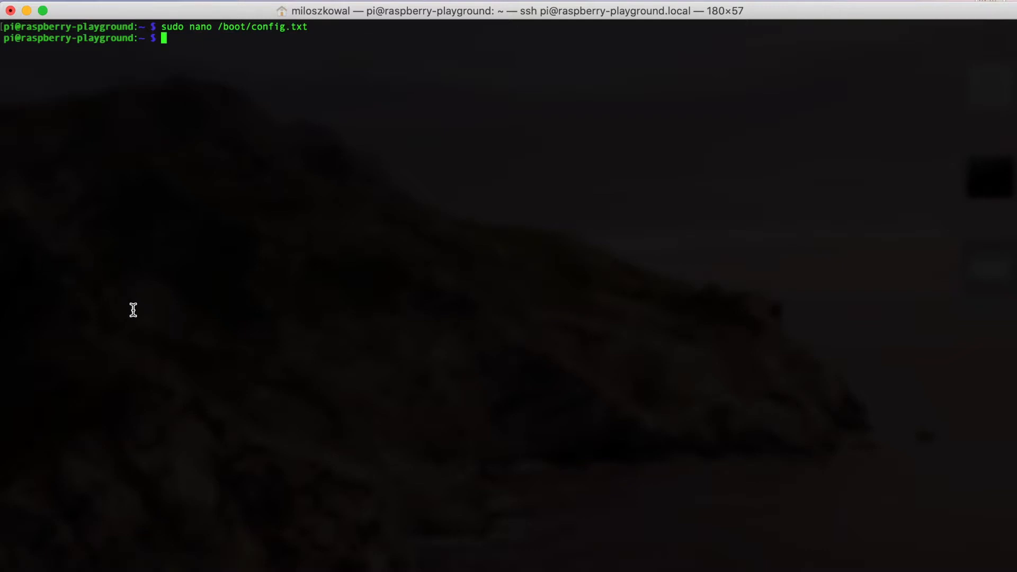
mouse_move(150, 324)
type("sudo nano /boot/config.txt")
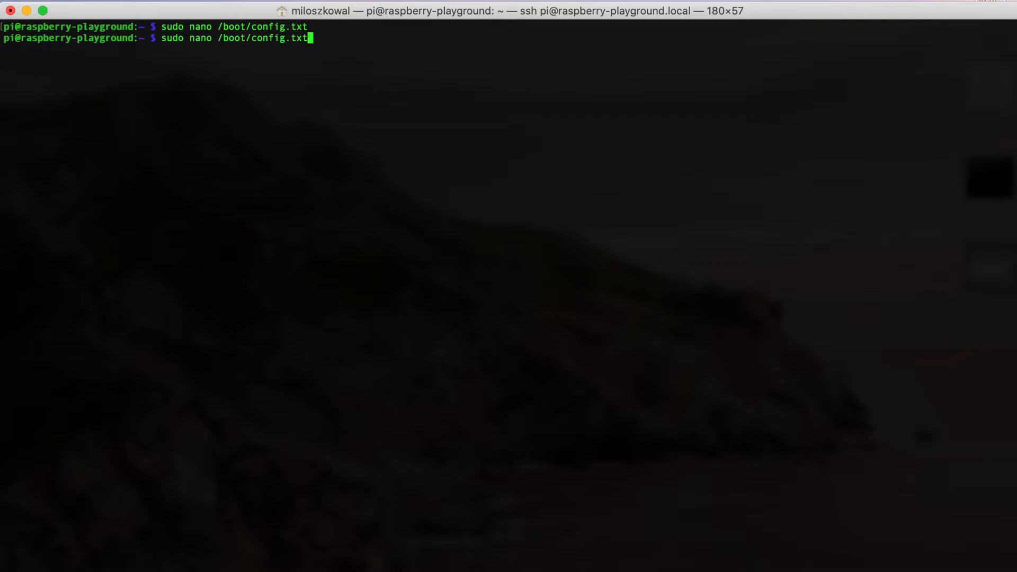
key("Return")
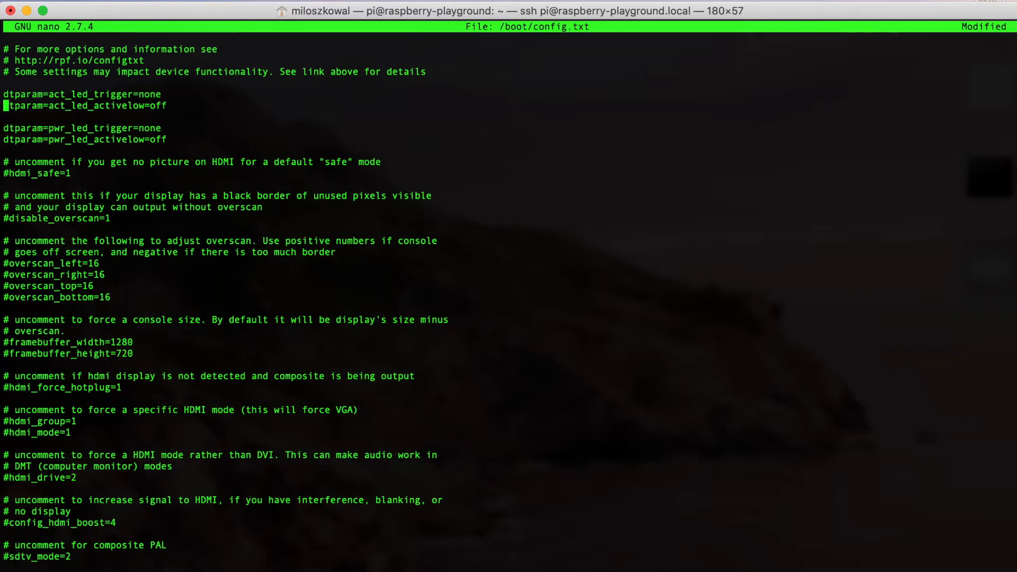
- Retype the act_led_activelow value so it reads off
key("Right")
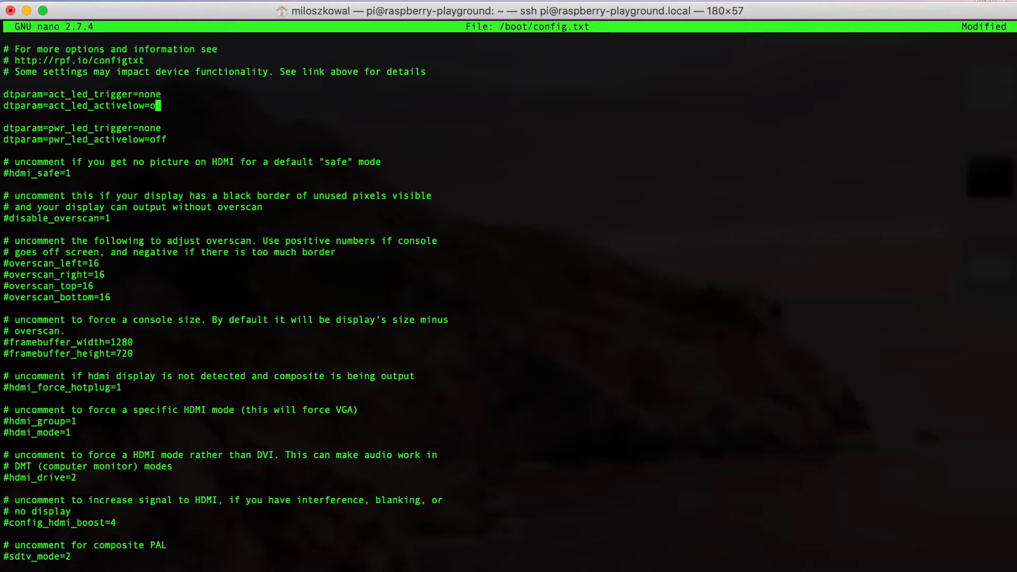
type("ff")
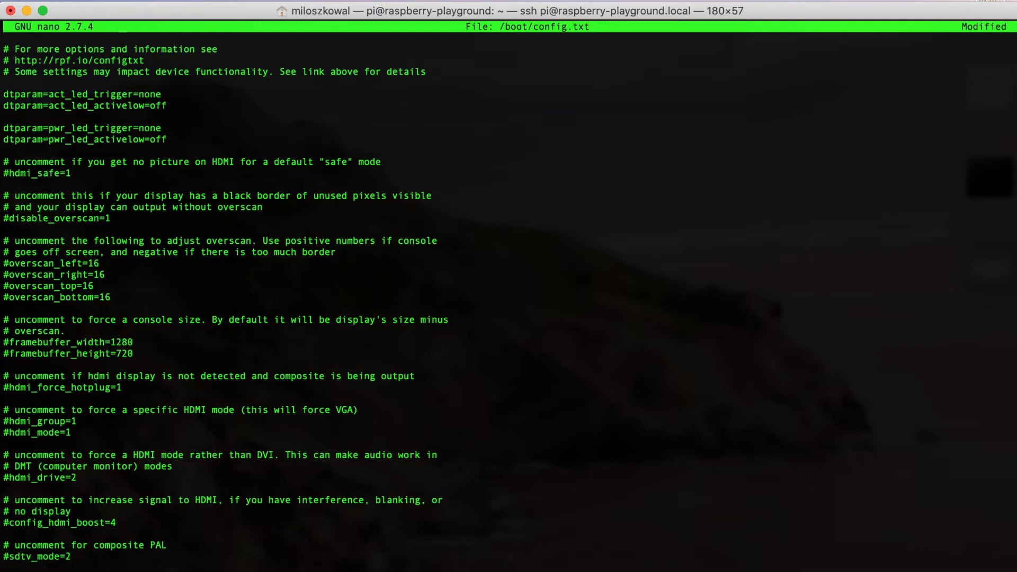
- Save config.txt, exit nano, and run sudo nano /etc/rc.local
key("ctrl+x")
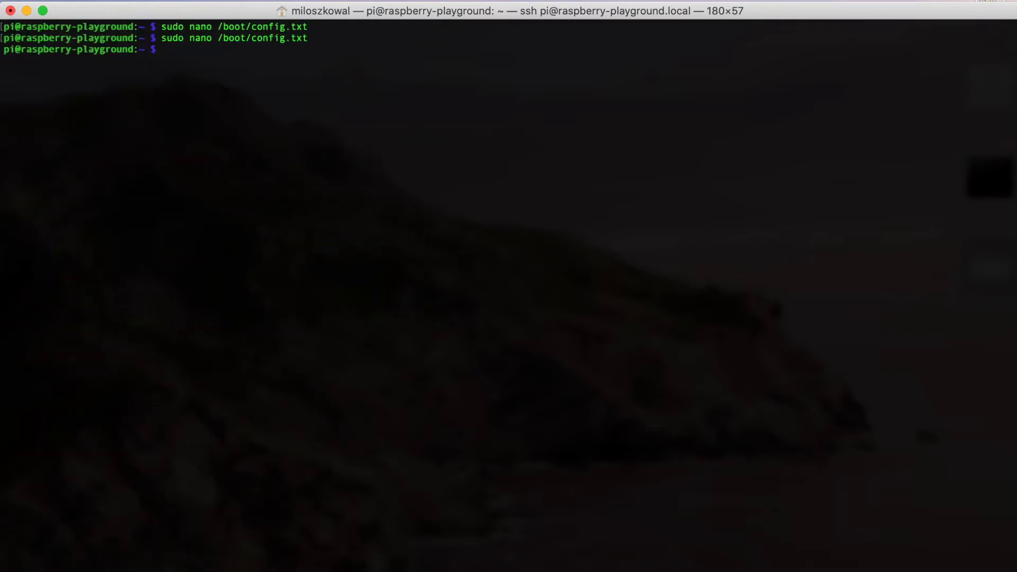
type("sudo nano /etc/rc")
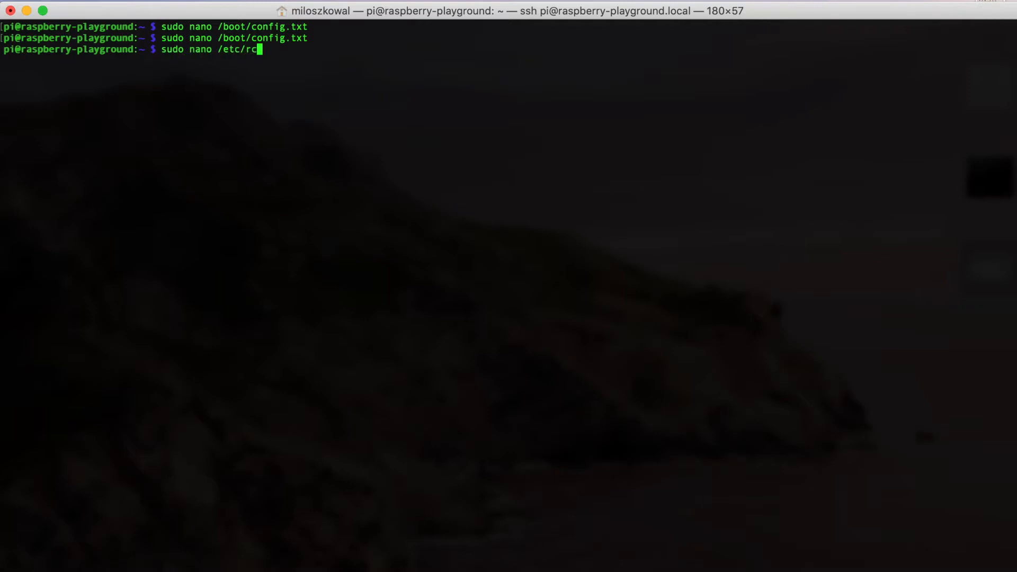
type(".local")
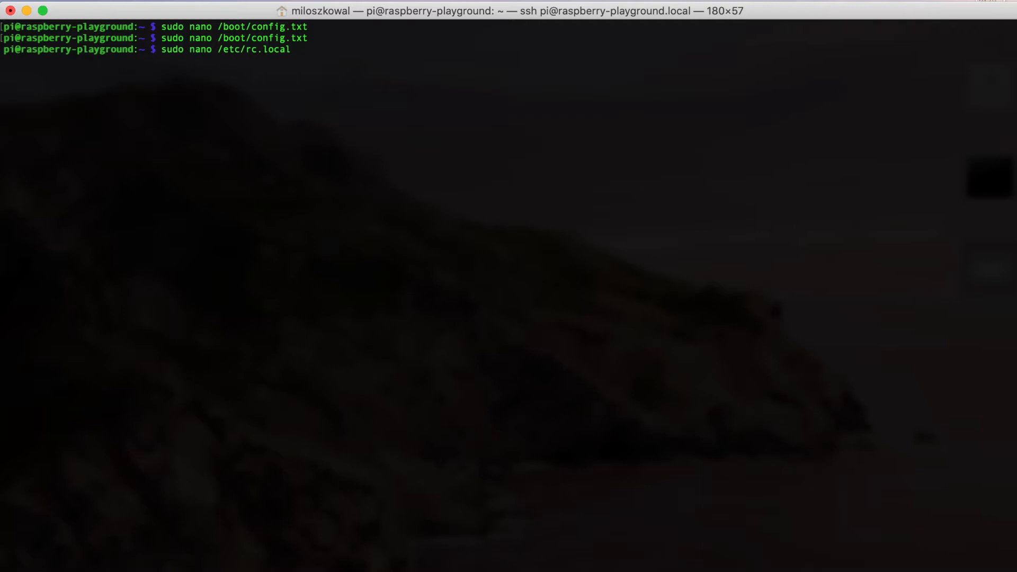
key("Return")
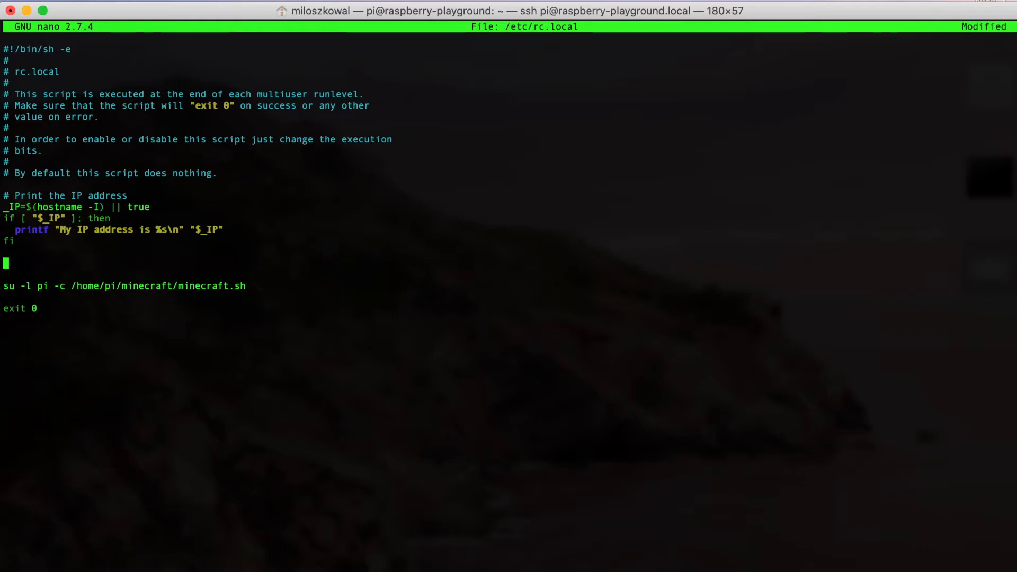
- Add the line /usr/bin/tvservice -o above the minecraft launch line
type("/urs/")
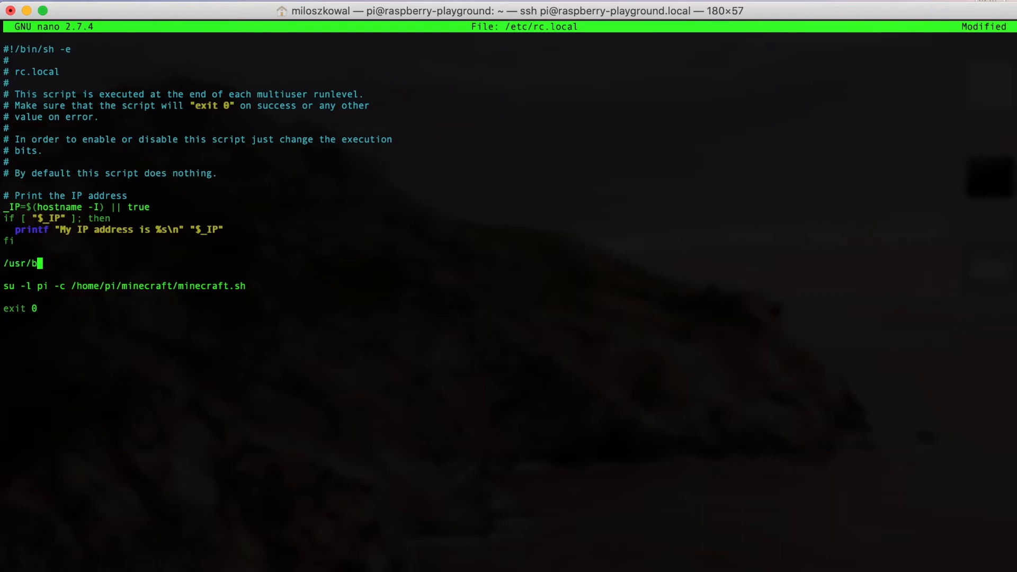
type("in")
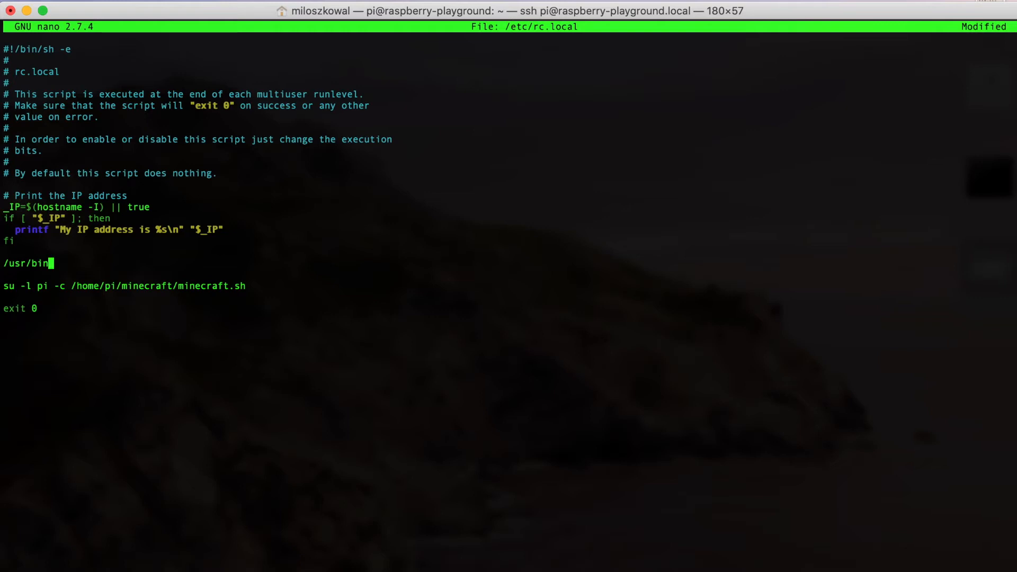
type("/tvservice")
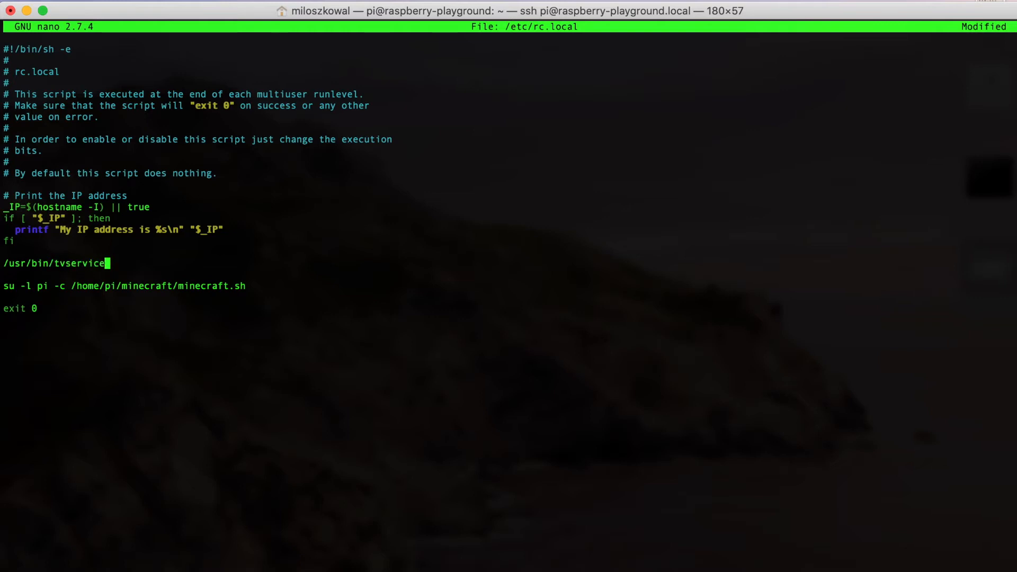
type("-")
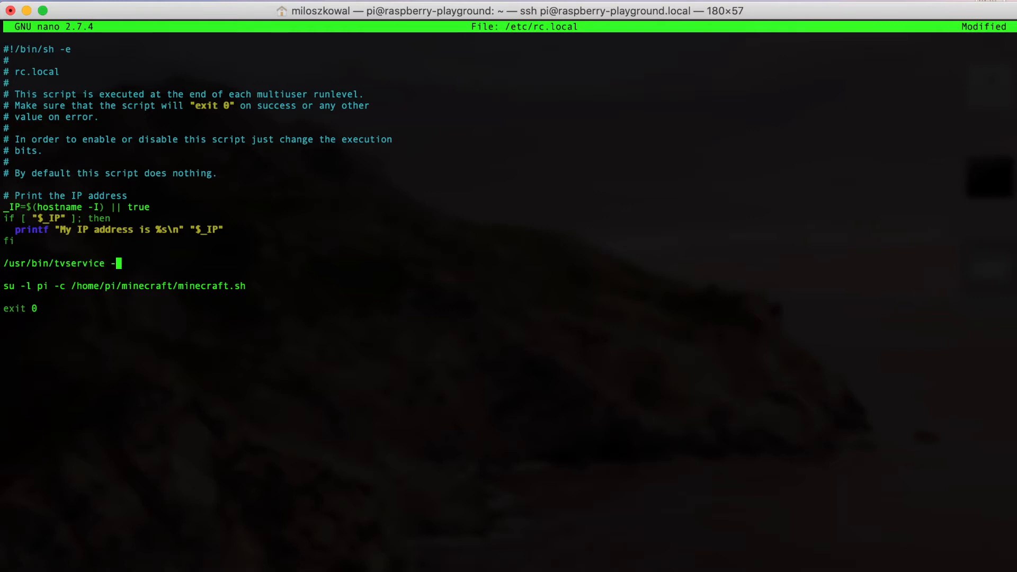
type("o")
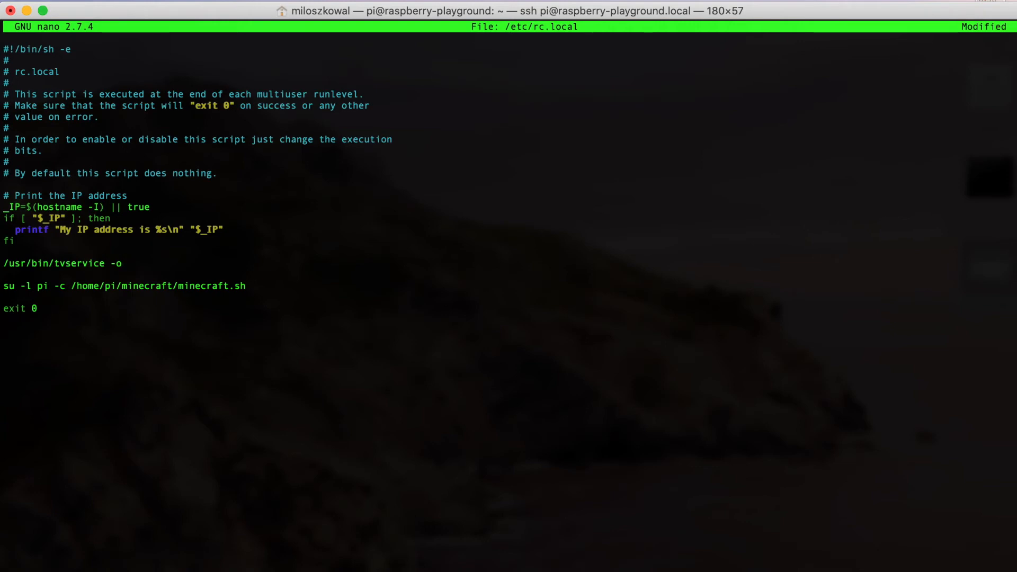
- Save rc.local and exit nano back to the shell prompt
key("ctrl+x")
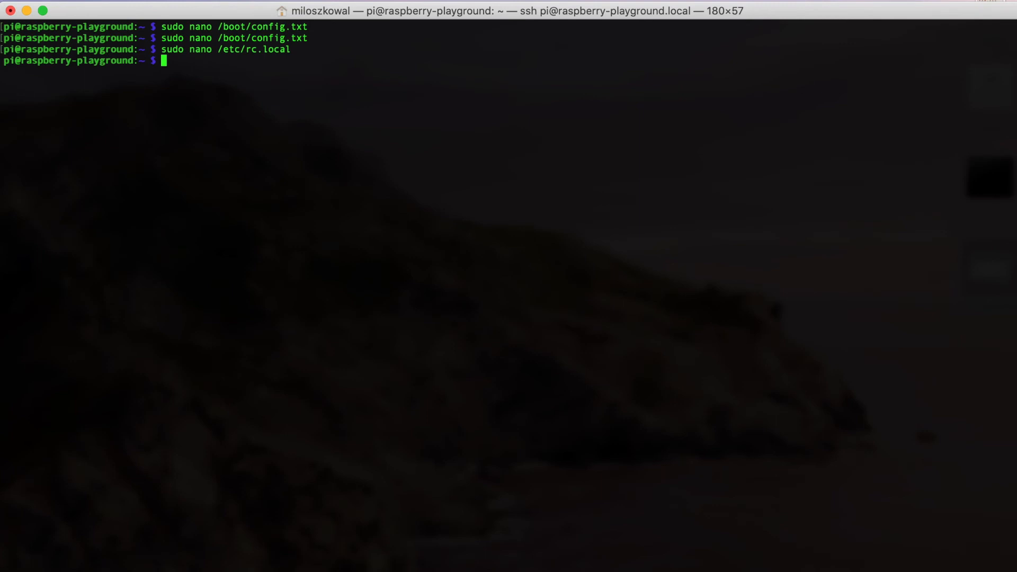
mouse_move(169, 99)
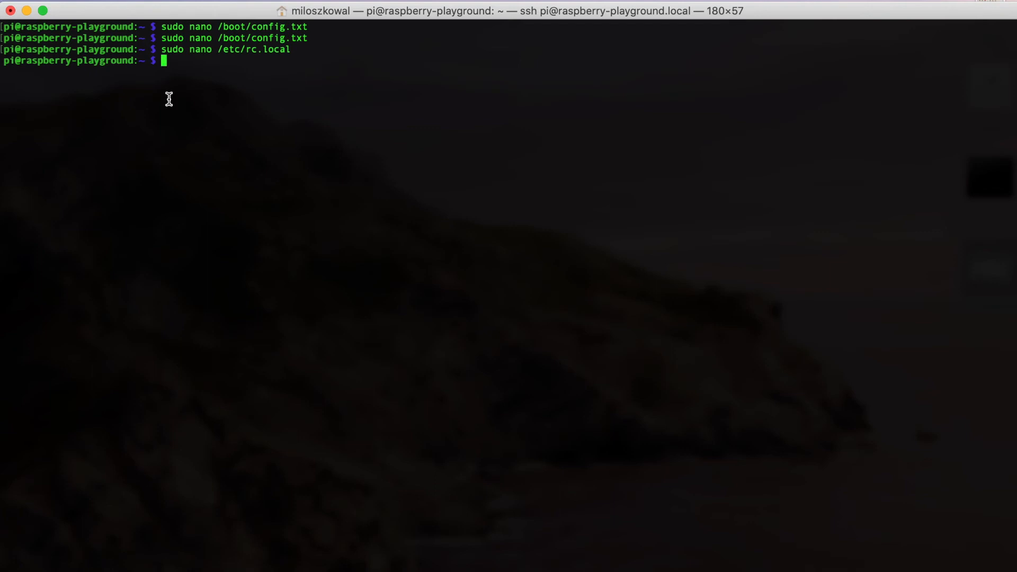
mouse_move(123, 195)
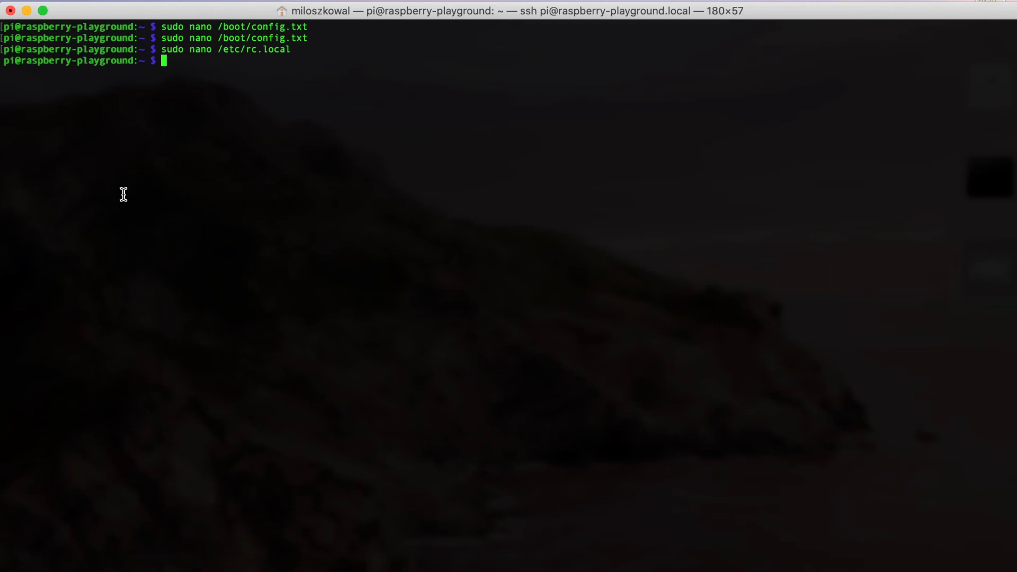